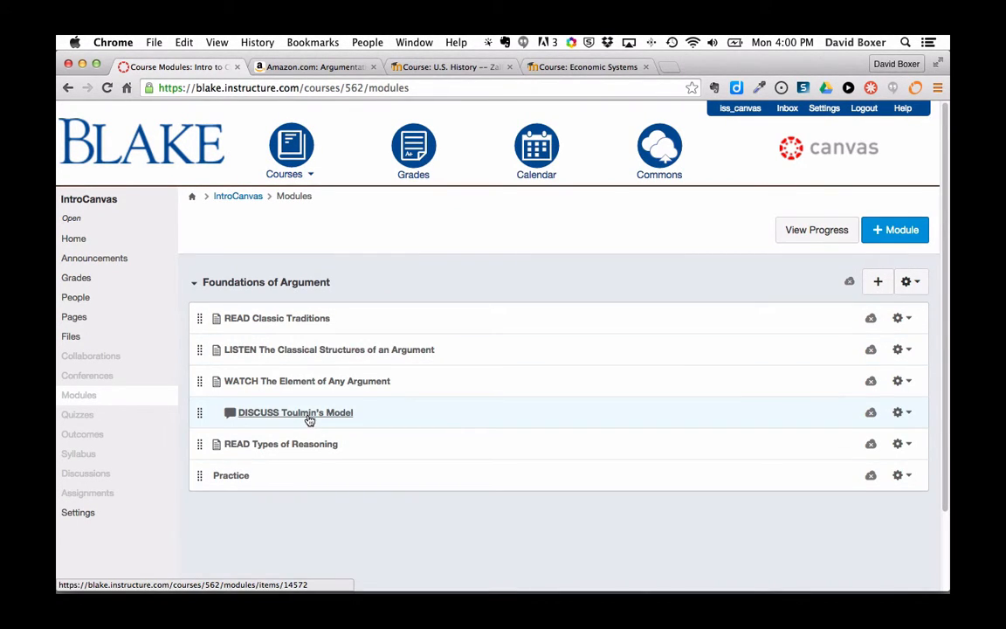
{"action": "mouse_move", "coordinate": [295, 412]}
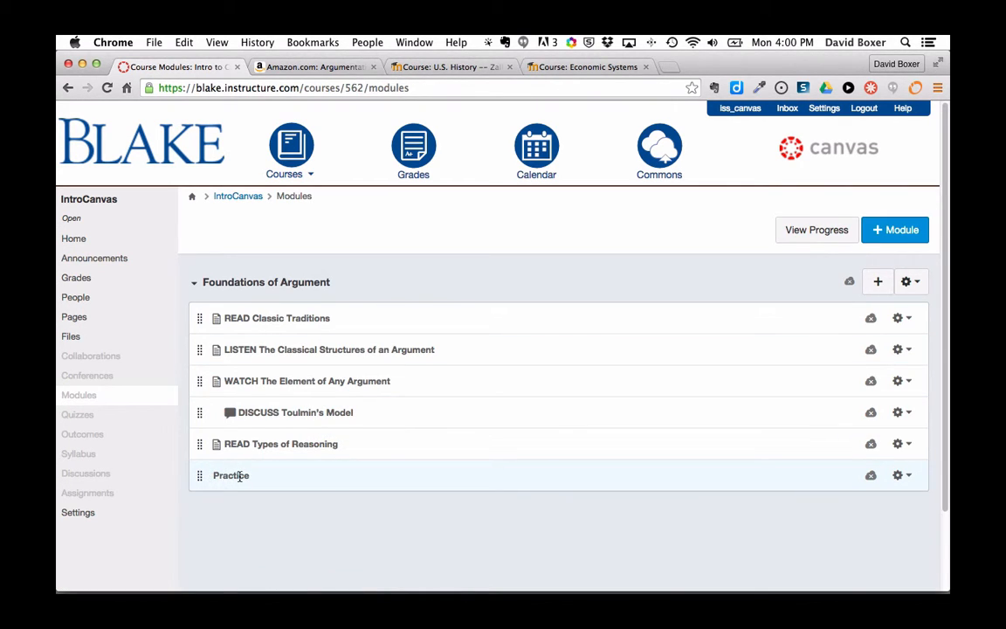
{"action": "mouse_move", "coordinate": [231, 475]}
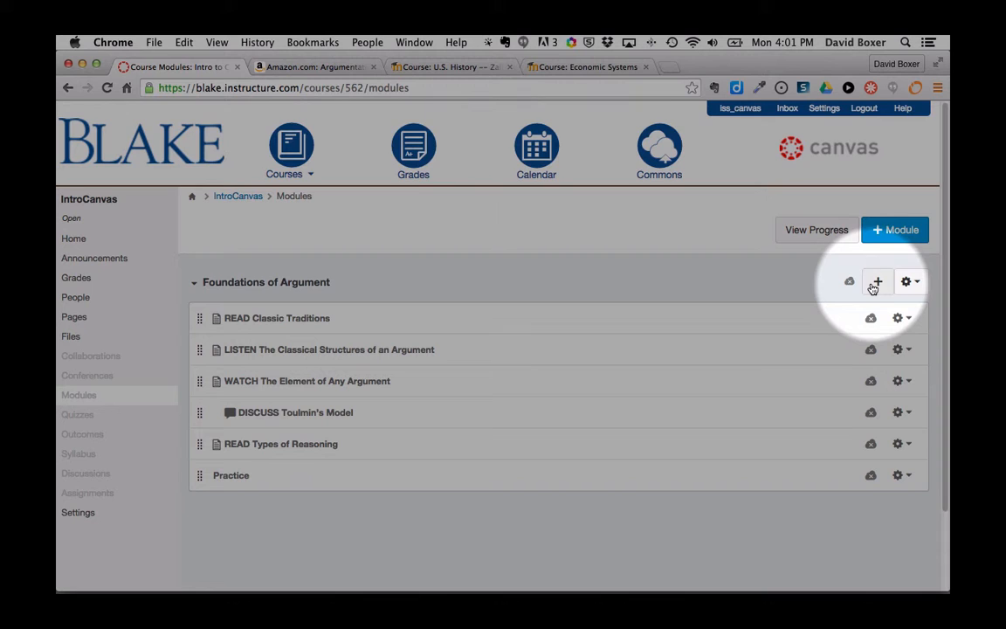
Add existing assignment 'Practice 1 - Model Arguement' to Foundations of Argument, indented one level.
{"action": "left_click", "coordinate": [877, 282]}
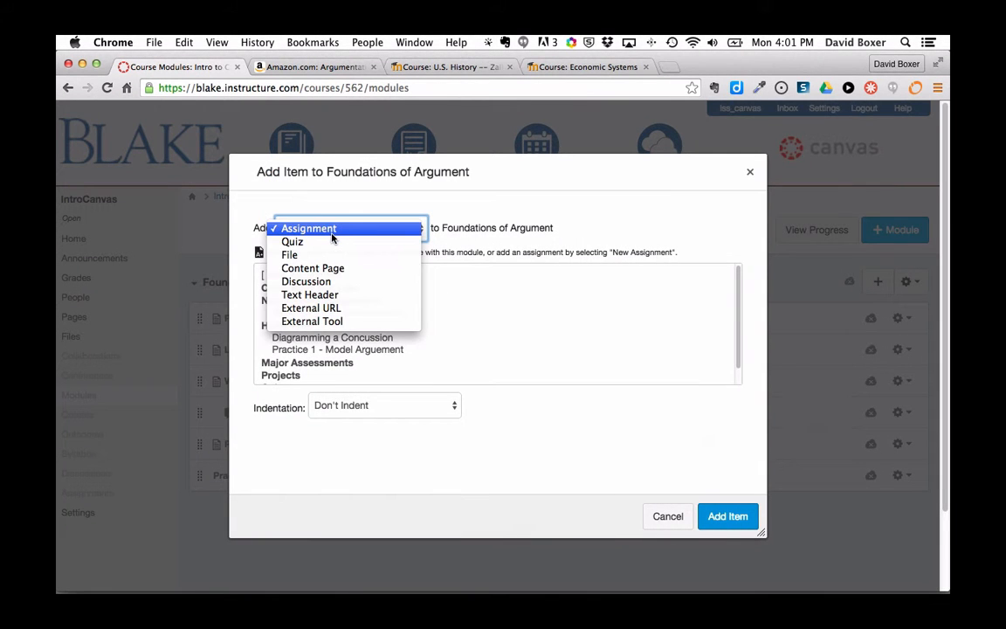
{"action": "left_click", "coordinate": [308, 228]}
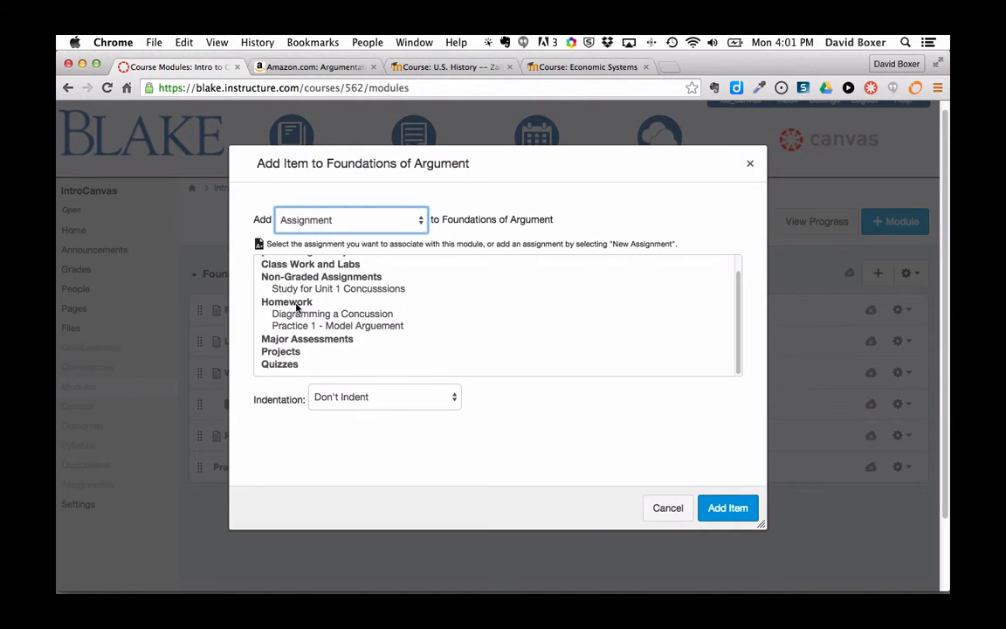
{"action": "left_click", "coordinate": [337, 325]}
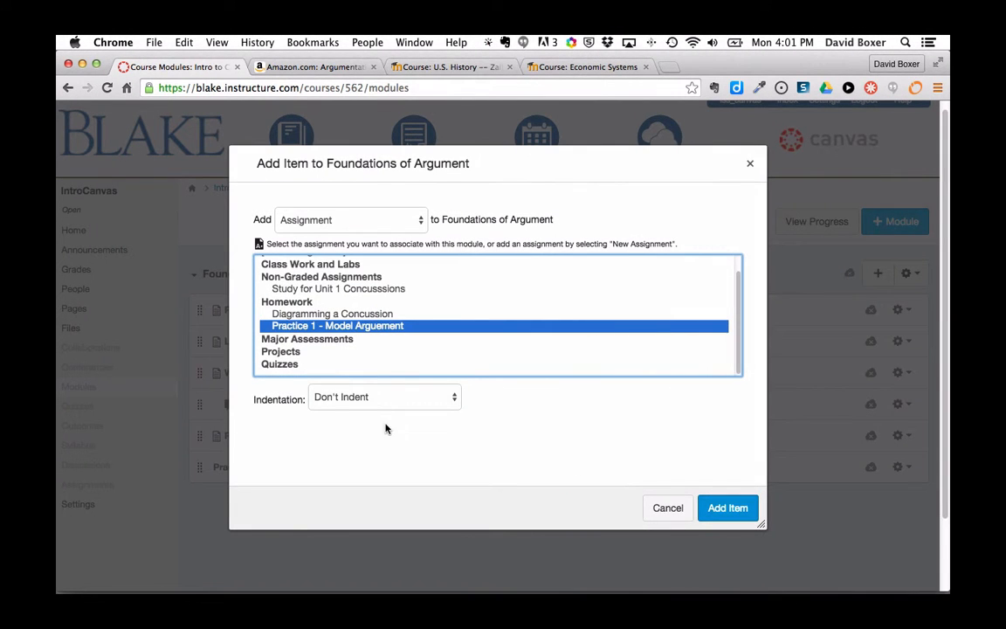
{"action": "left_click", "coordinate": [384, 396]}
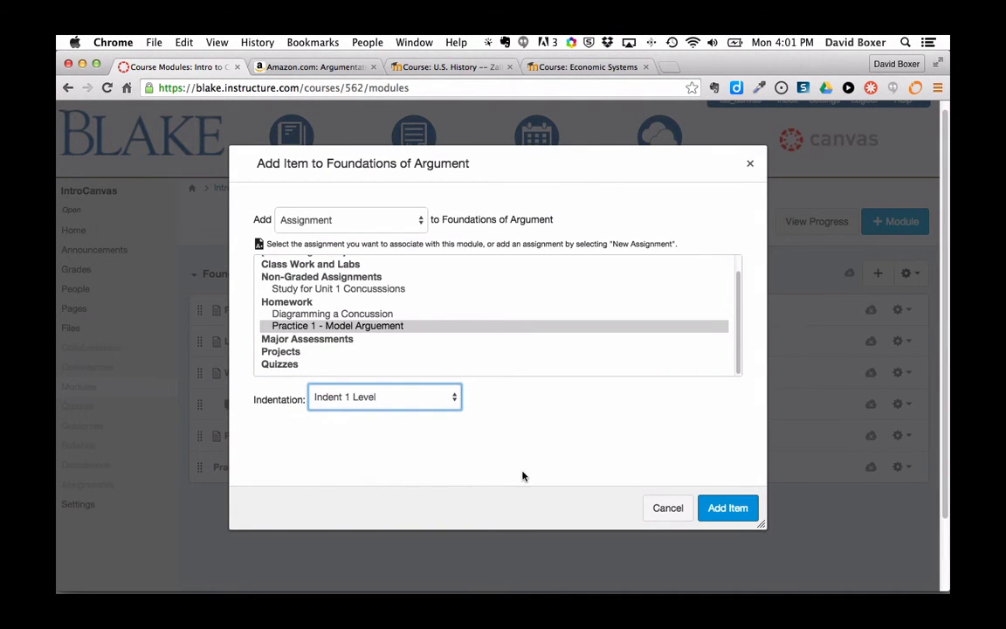
{"action": "left_click", "coordinate": [728, 508]}
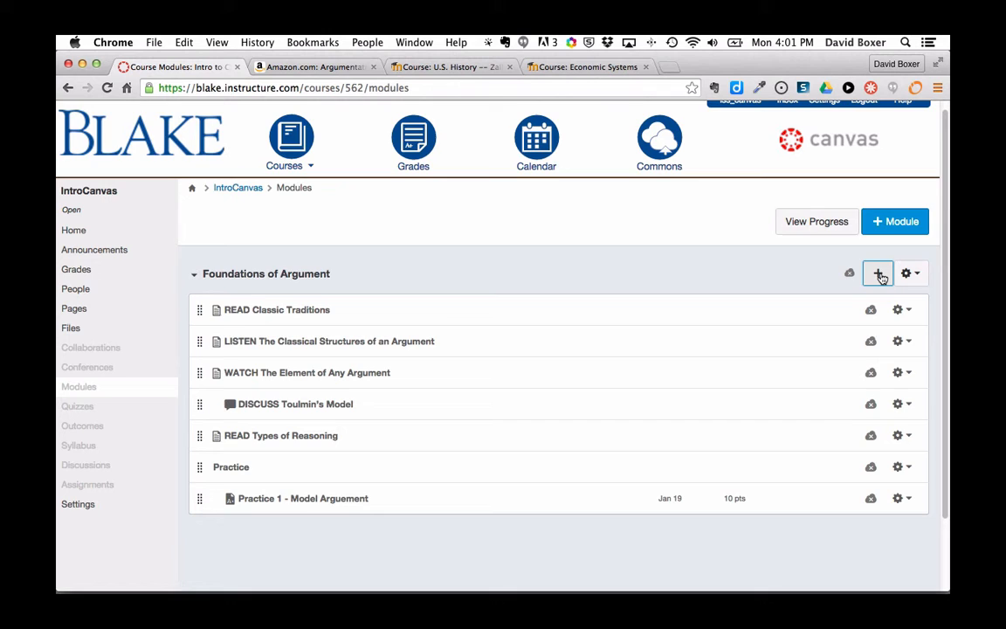
Start a new assignment item for the Foundations of Argument module.
{"action": "left_click", "coordinate": [878, 273]}
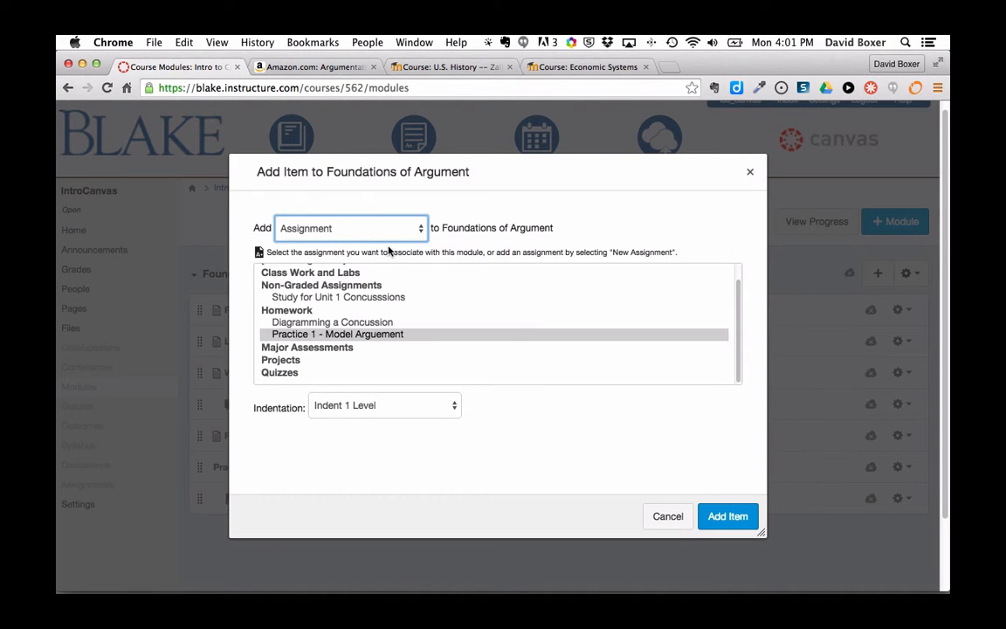
{"action": "left_click", "coordinate": [349, 228]}
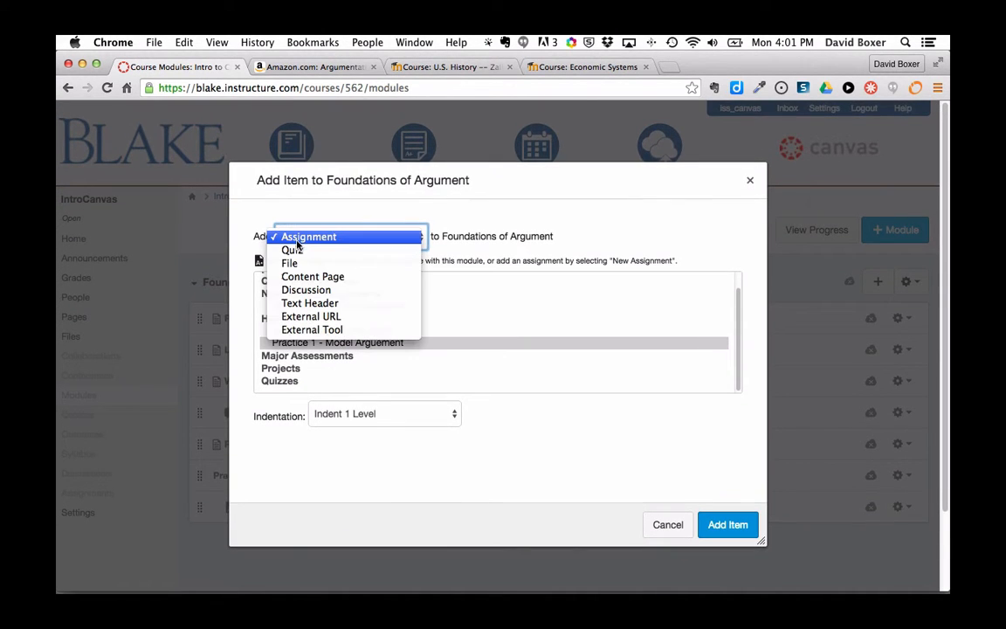
{"action": "left_click", "coordinate": [308, 236]}
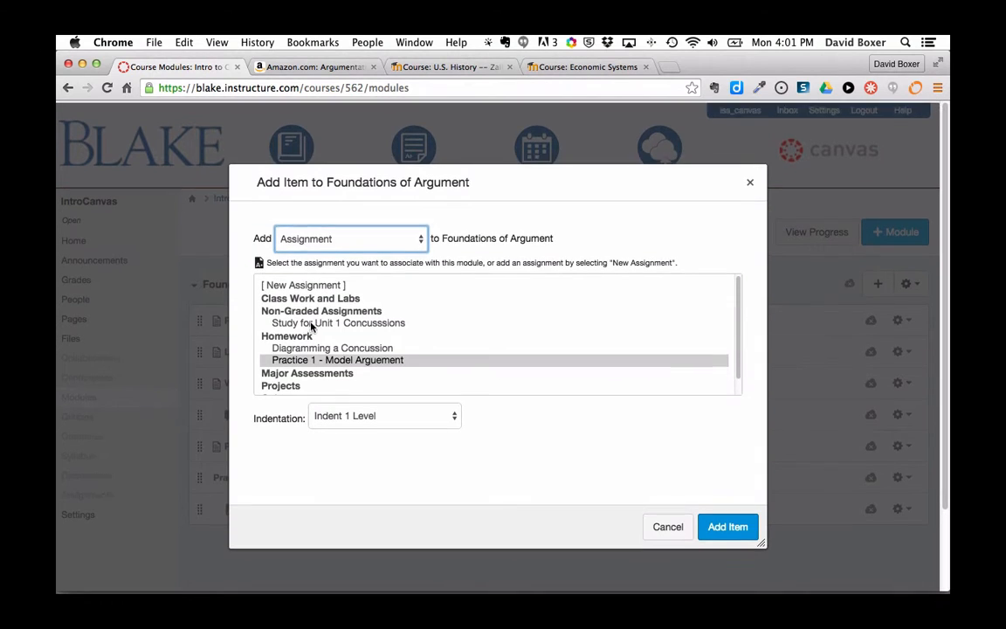
{"action": "left_click", "coordinate": [303, 283]}
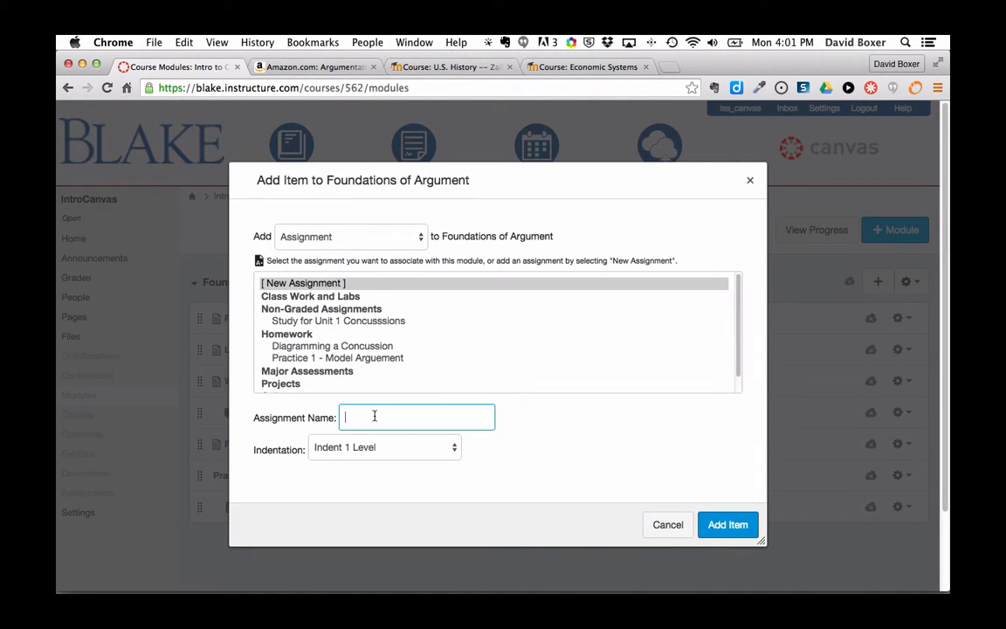
Name the new assignment 'Practice 2 - Toulmin's Model Revisited'.
{"action": "type", "text": "Praac"}
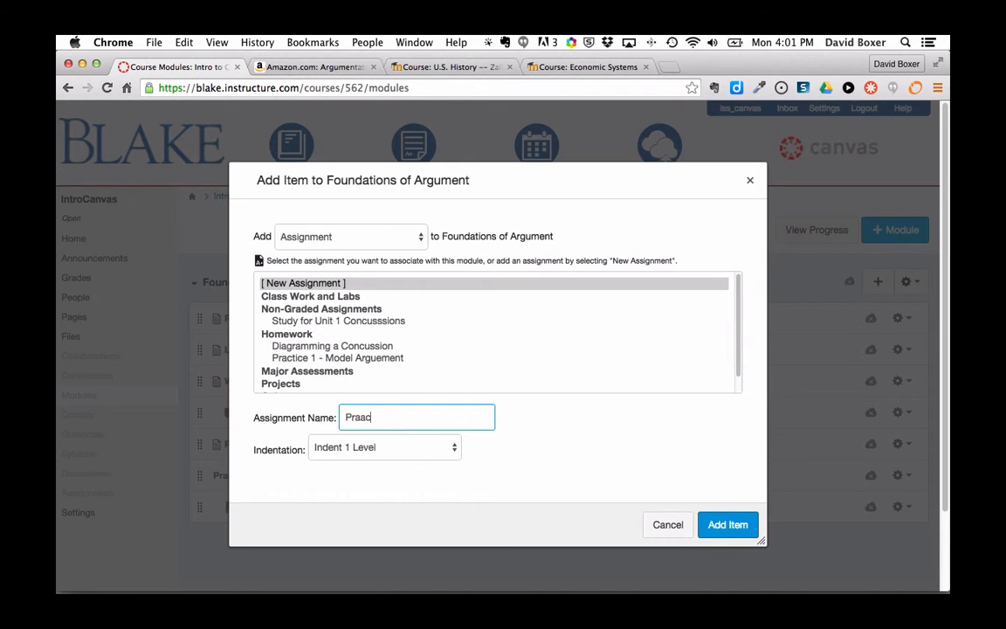
{"action": "type", "text": "Practic 2 -"}
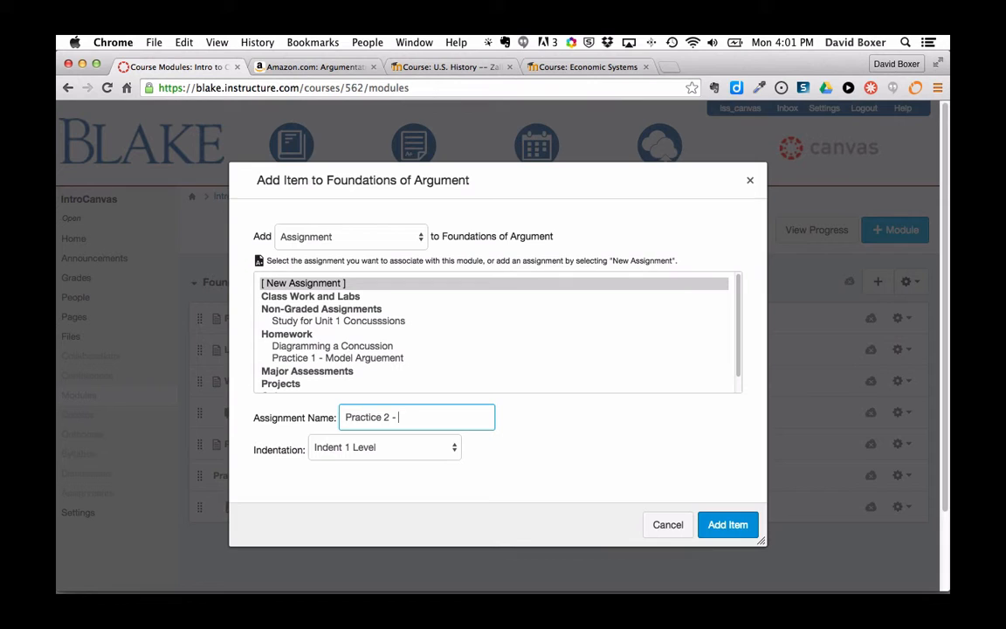
{"action": "type", "text": "Toulmin's Model"}
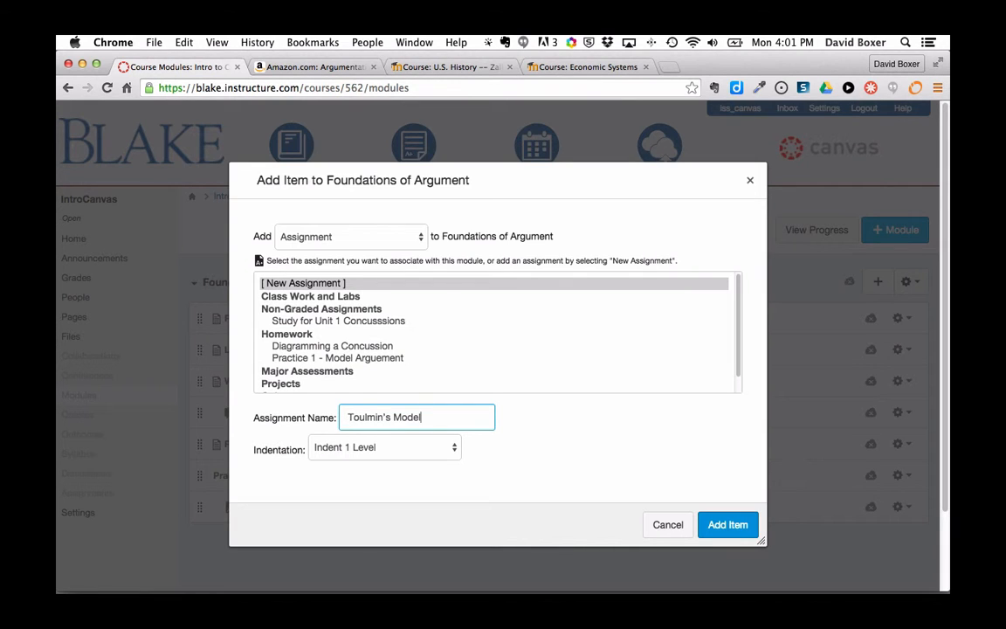
{"action": "type", "text": "Practice 2 -"}
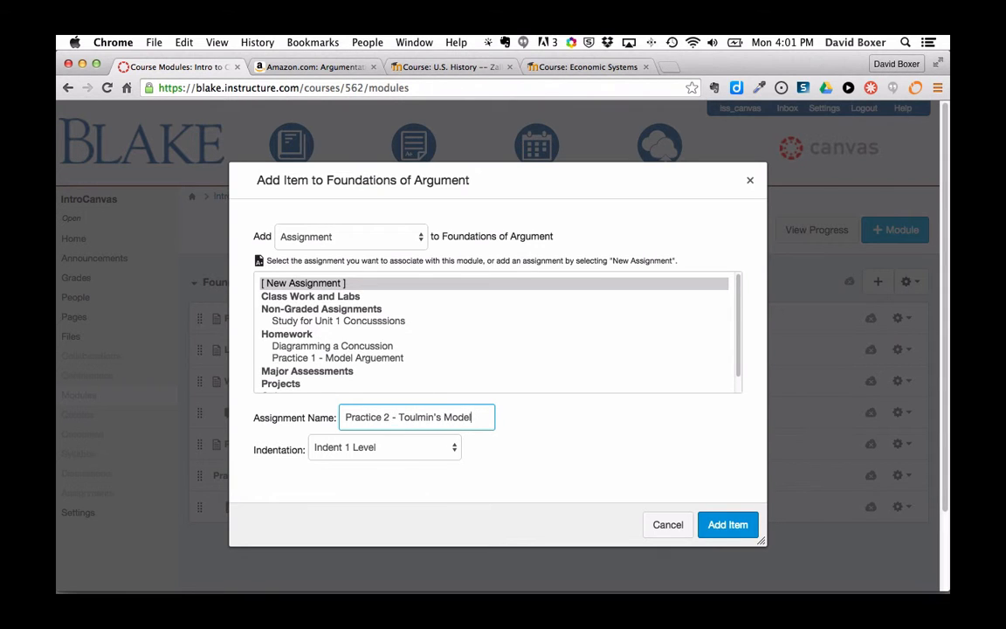
{"action": "type", "text": "Revisited"}
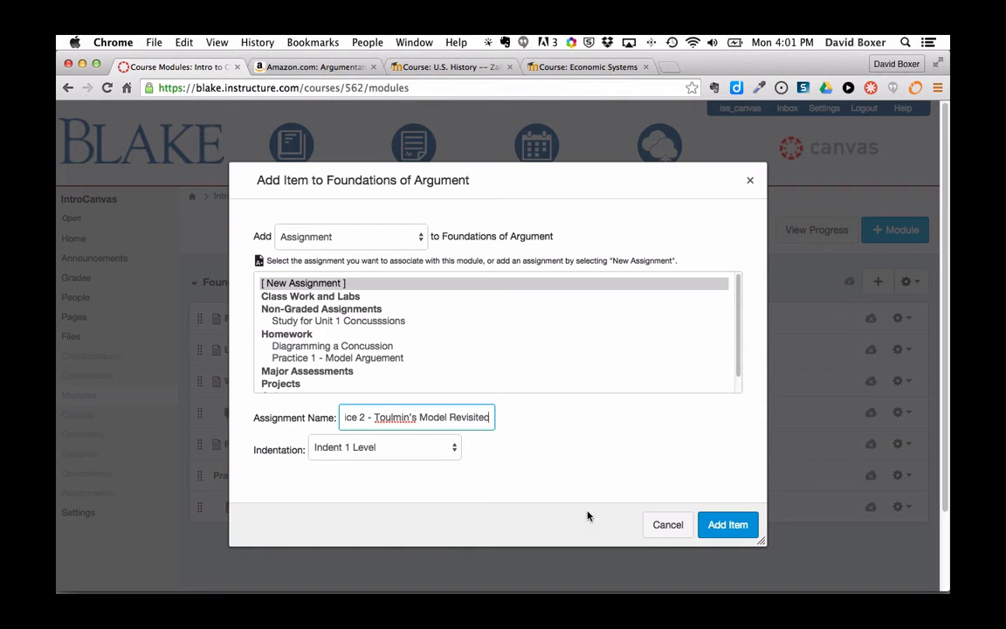
Add the new Practice 2 assignment and scroll down to check it under Practice 1.
{"action": "left_click", "coordinate": [727, 524]}
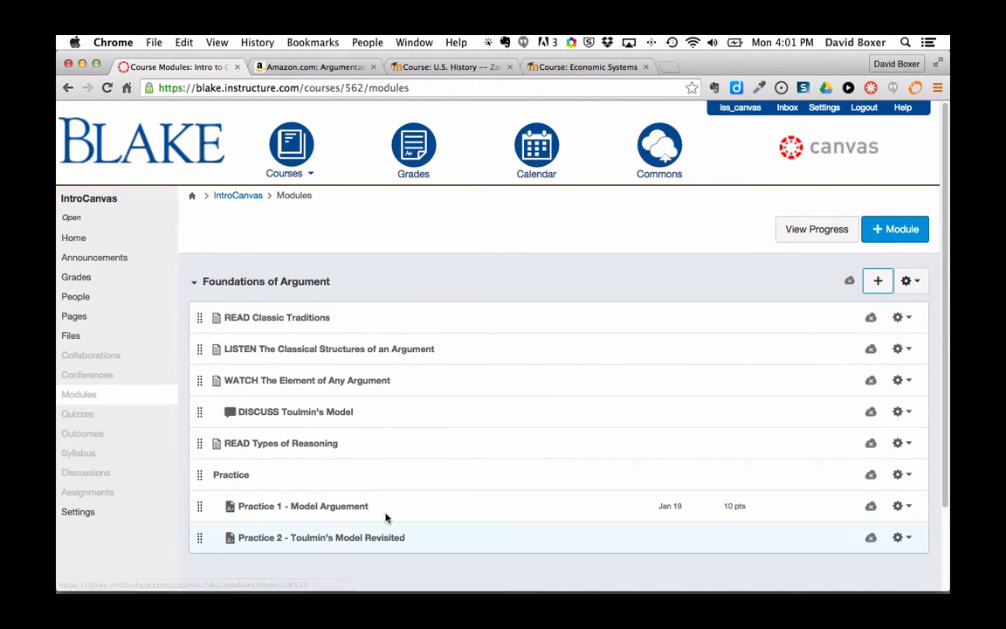
{"action": "scroll", "scroll_direction": "down", "scroll_amount": 3}
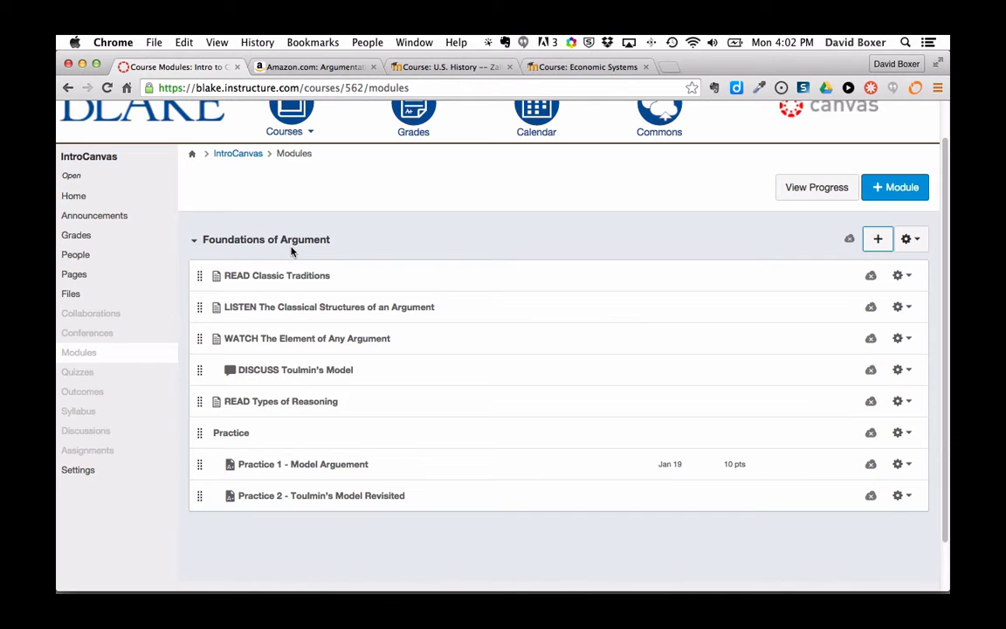
{"action": "mouse_move", "coordinate": [834, 249]}
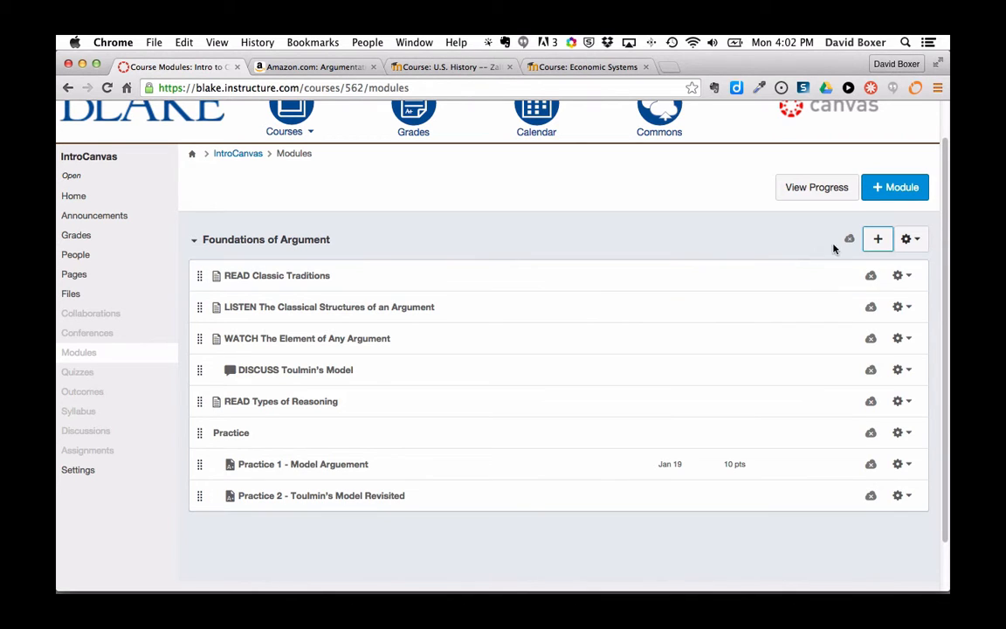
{"action": "mouse_move", "coordinate": [860, 530]}
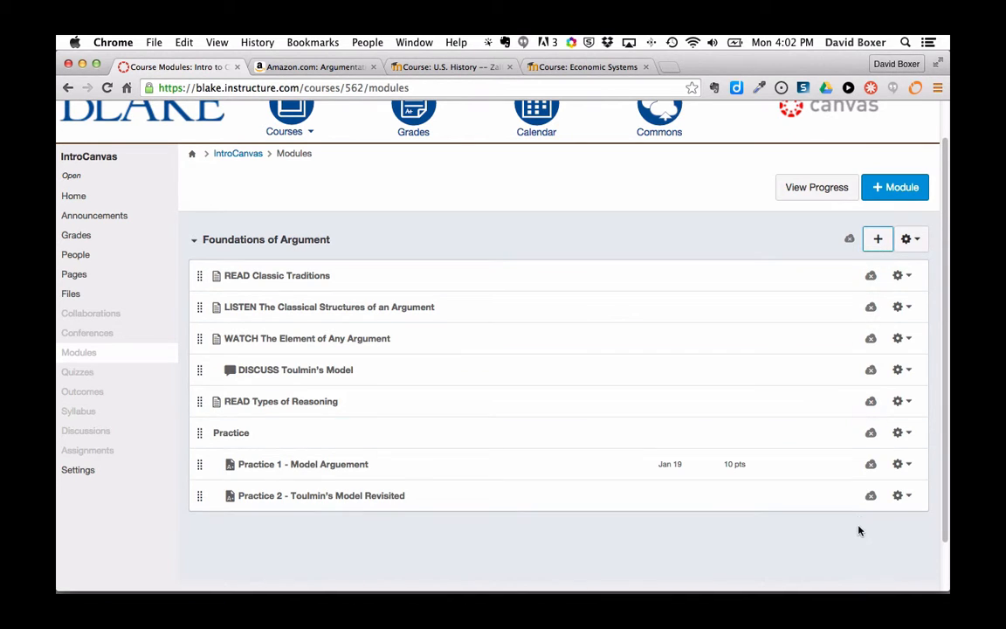